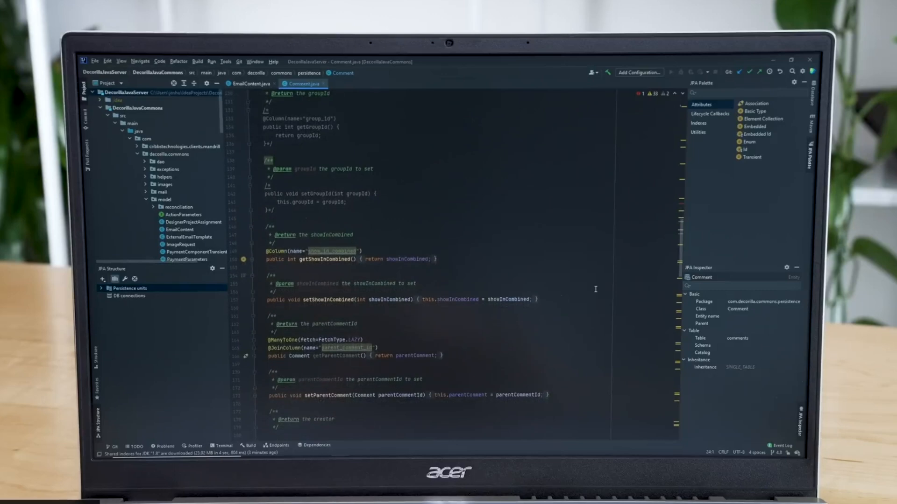
scroll("down", 3)
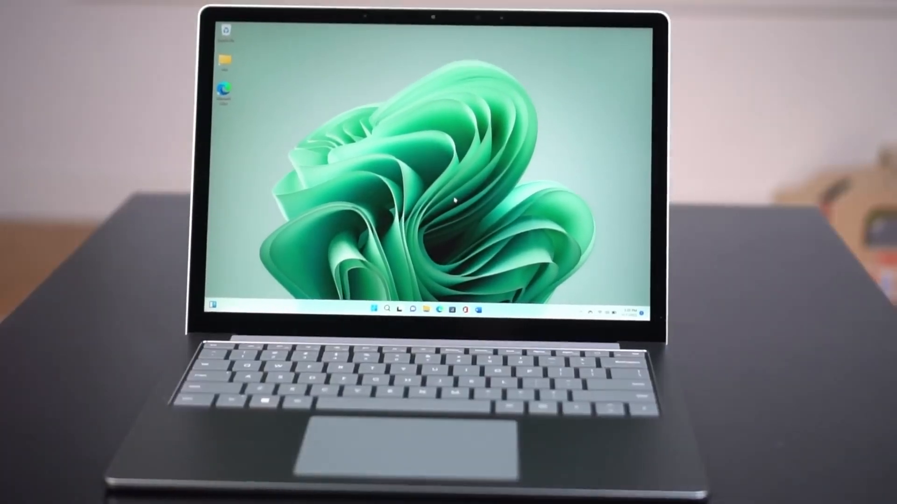
left_click(390, 412)
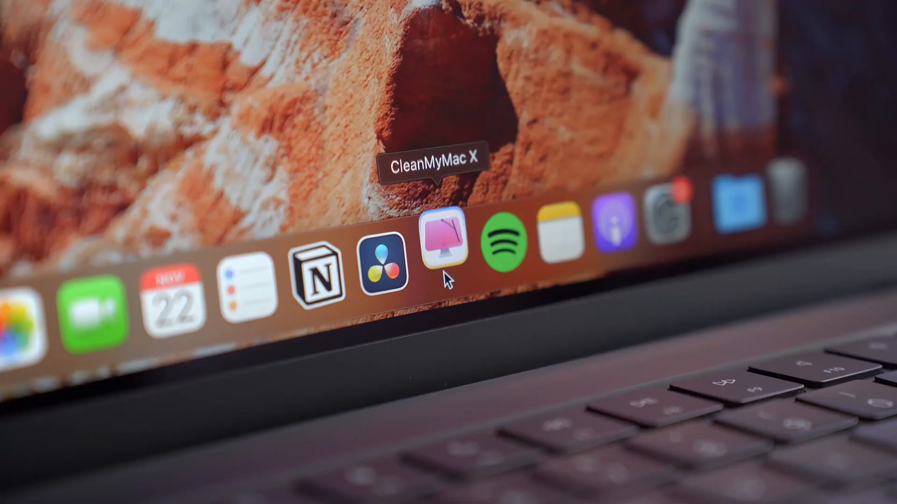
left_click(445, 240)
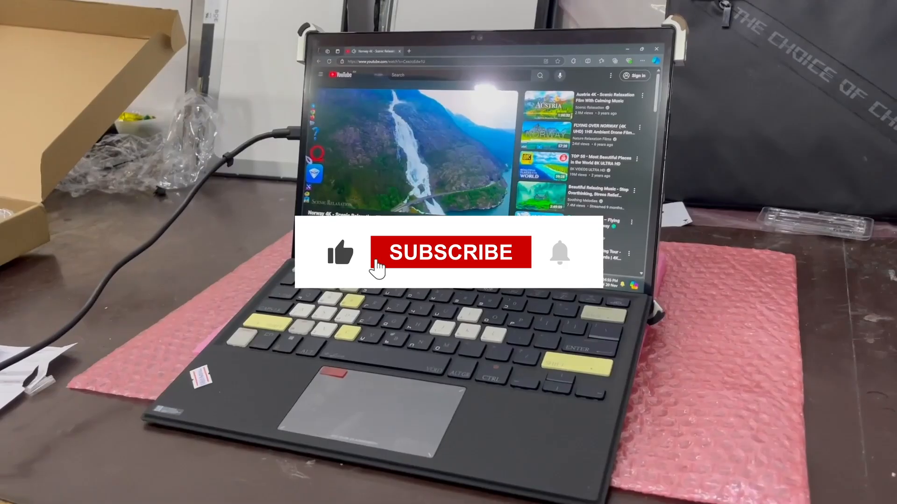
left_click(451, 252)
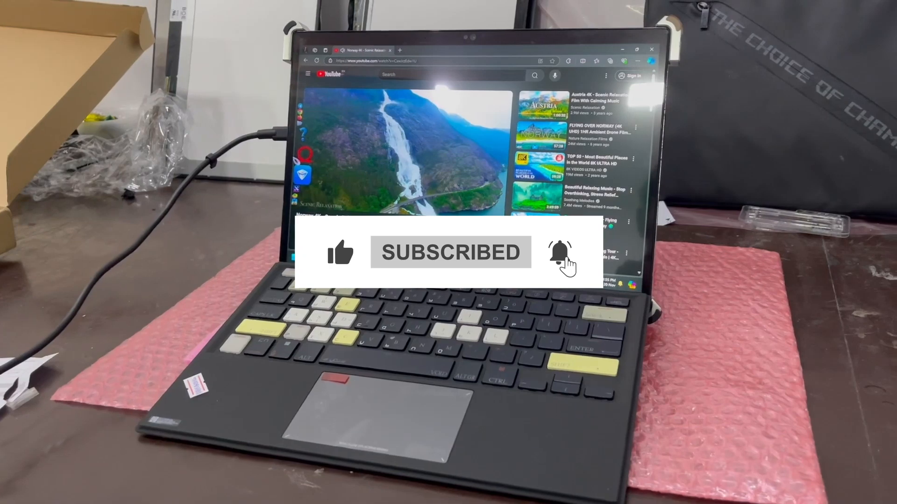